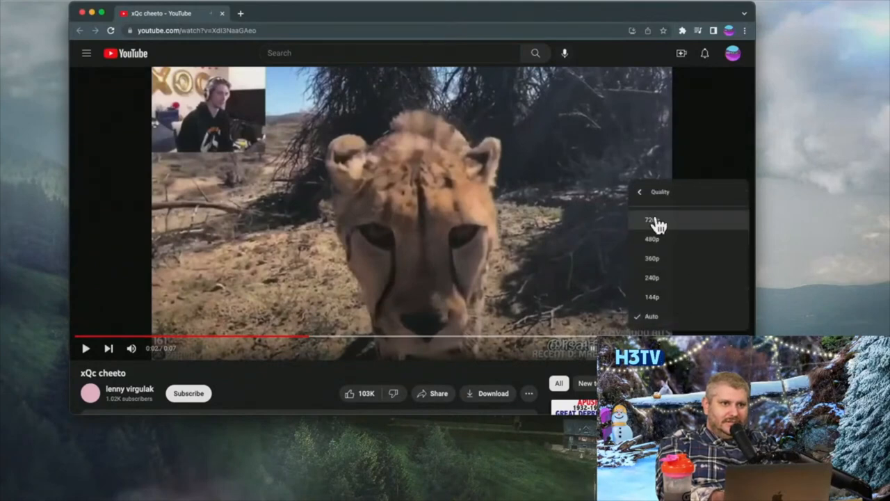
# Switch the xQc cheeto video from Auto to the highest listed resolution
pyautogui.click(651, 219)
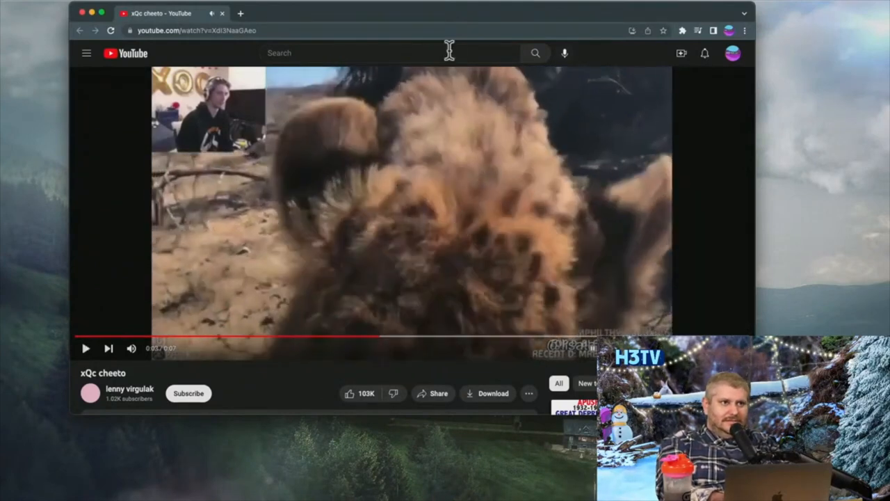